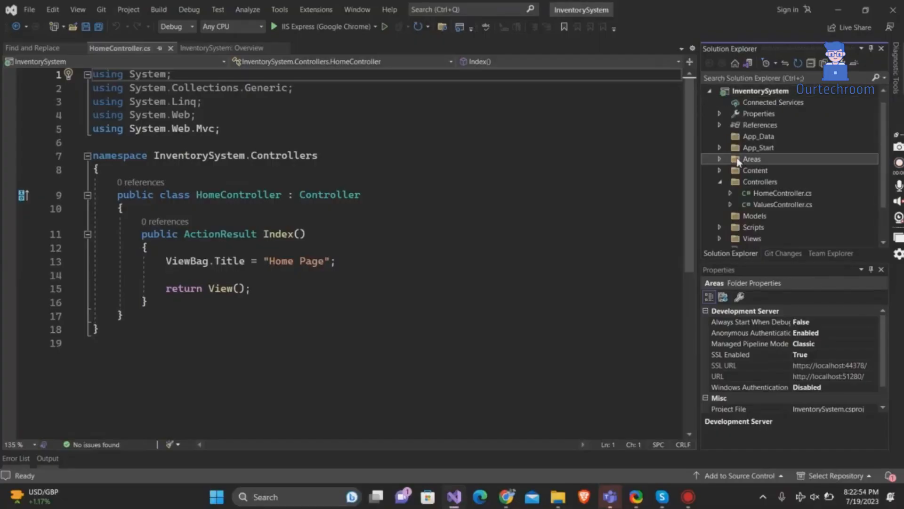
# Review HelpPageAreaRegistration.cs from the Areas > HelpPage folder in Solution Explorer.
pyautogui.click(720, 159)
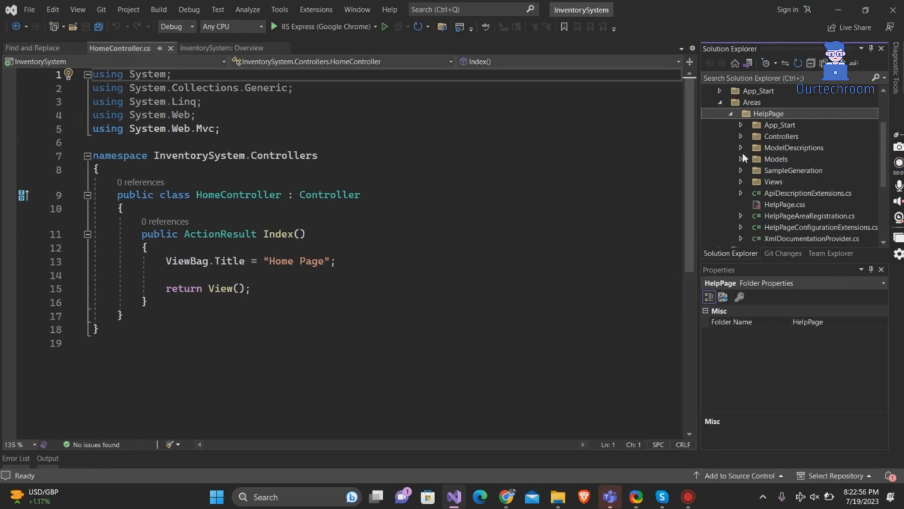
pyautogui.doubleClick(810, 215)
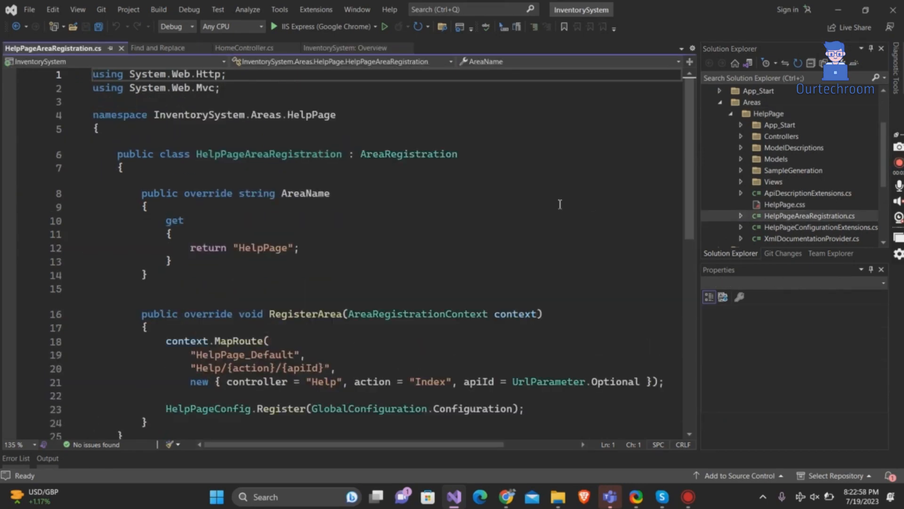
pyautogui.scroll(-3)
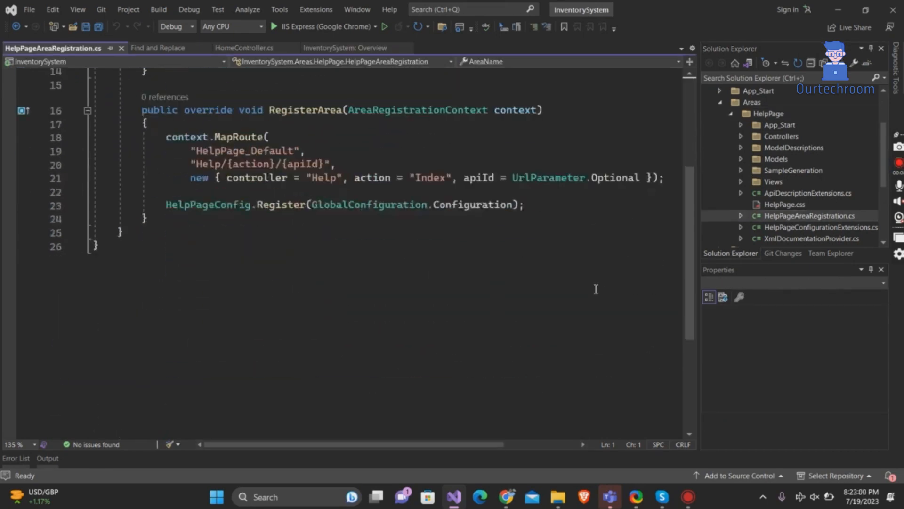
pyautogui.scroll(3)
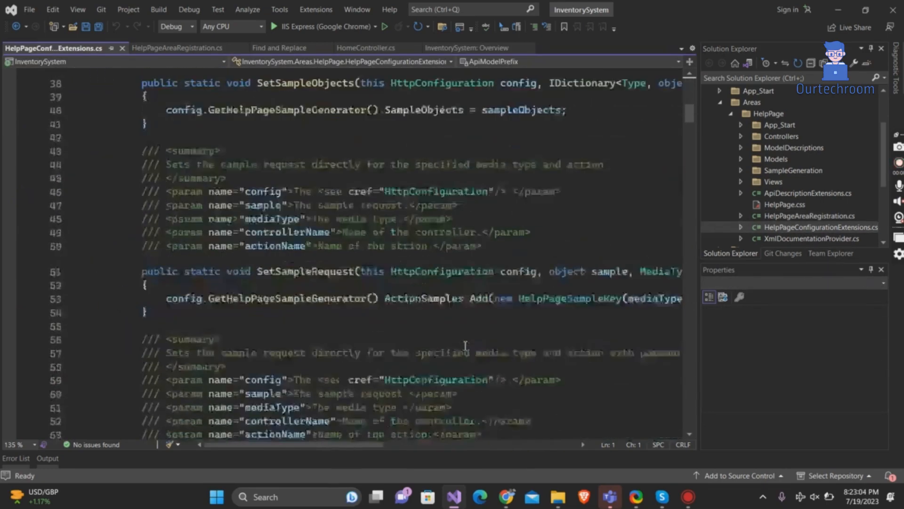
pyautogui.scroll(-3)
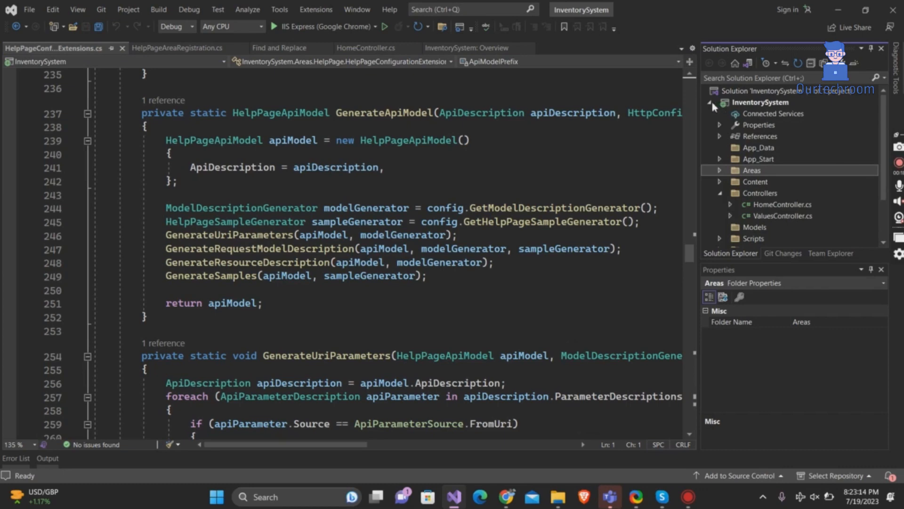
# Set the InventorySystem project's Managed Pipeline Mode property to Integrated and save.
pyautogui.click(709, 102)
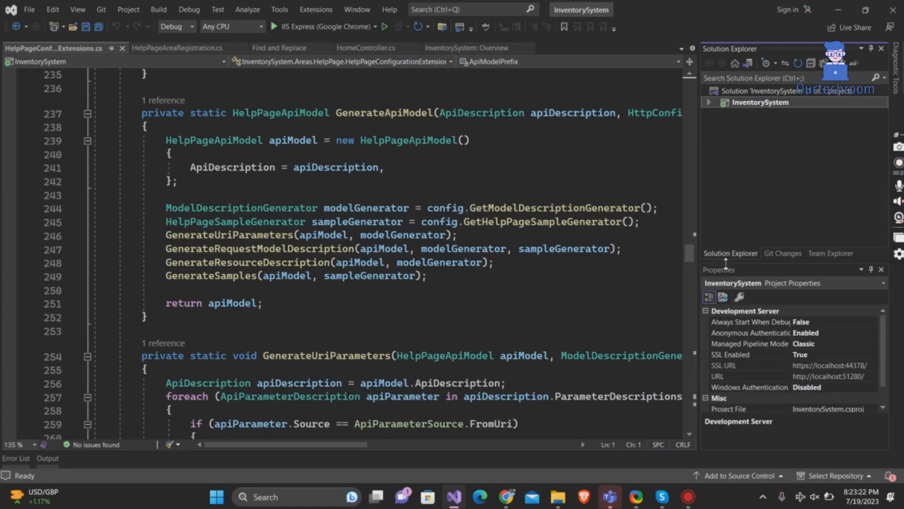
pyautogui.moveTo(789, 356)
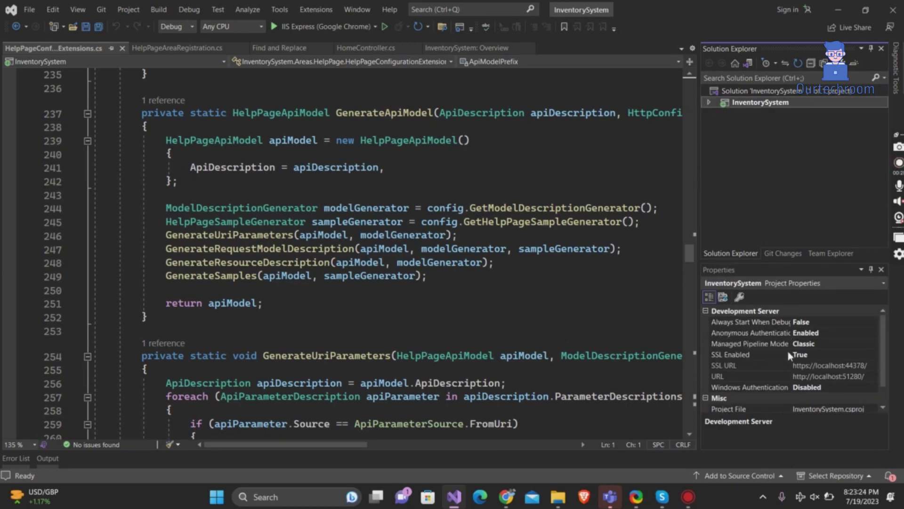
pyautogui.click(750, 343)
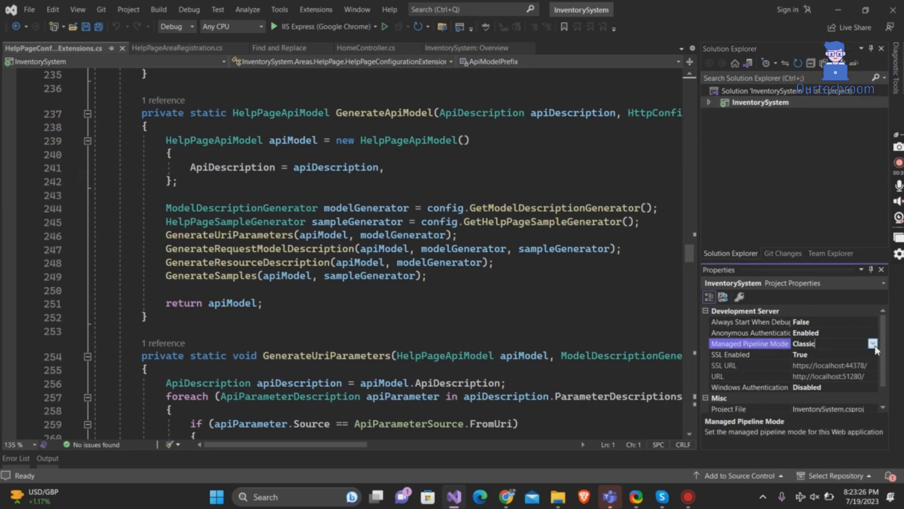
pyautogui.click(872, 343)
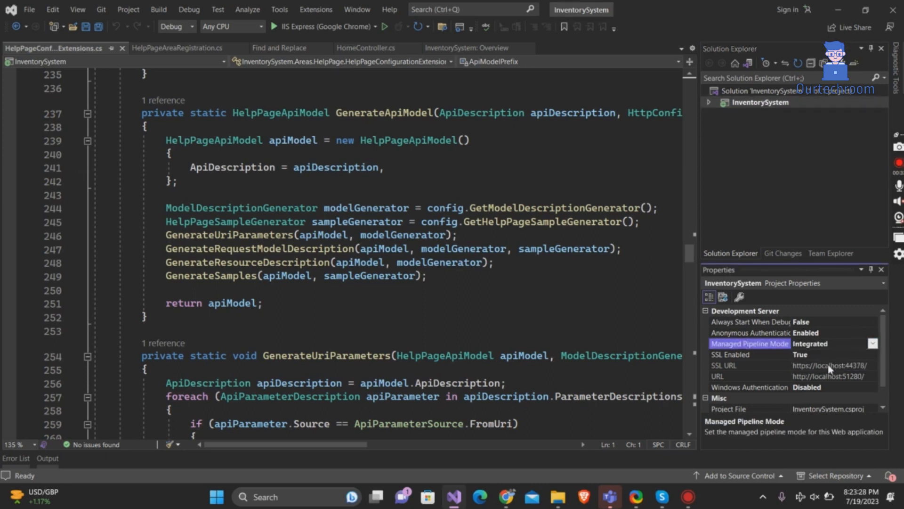
pyautogui.press('ctrl+s')
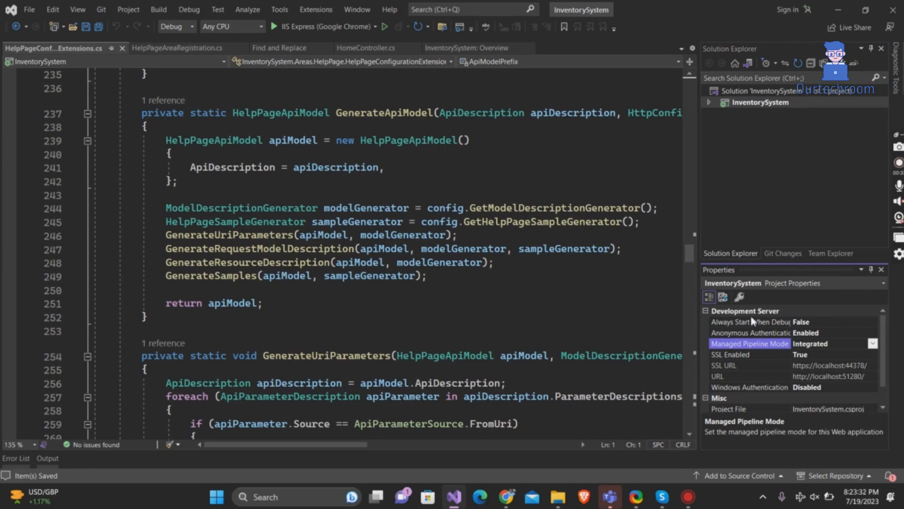
pyautogui.moveTo(726, 238)
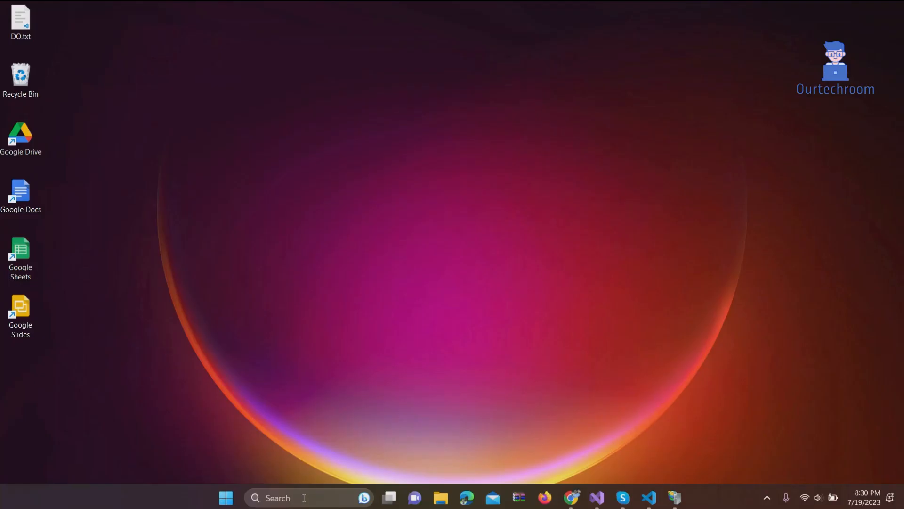
# Launch IIS Manager by searching "iis" from the taskbar.
pyautogui.write('iis')
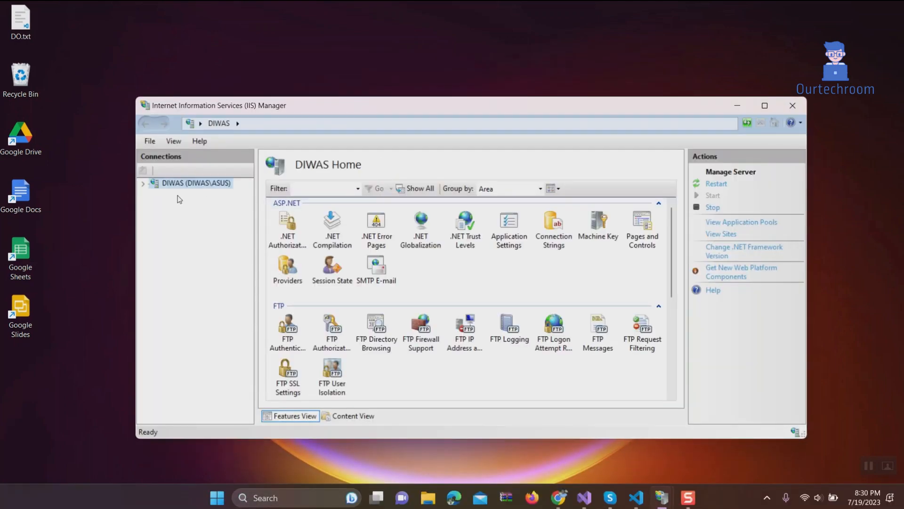
# Locate the Inventory application pool under the server's Application Pools.
pyautogui.click(142, 183)
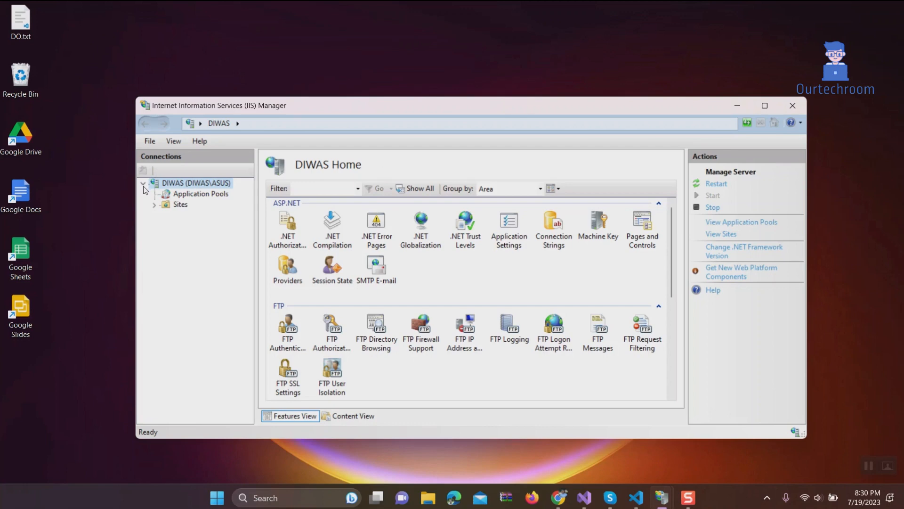
pyautogui.click(200, 193)
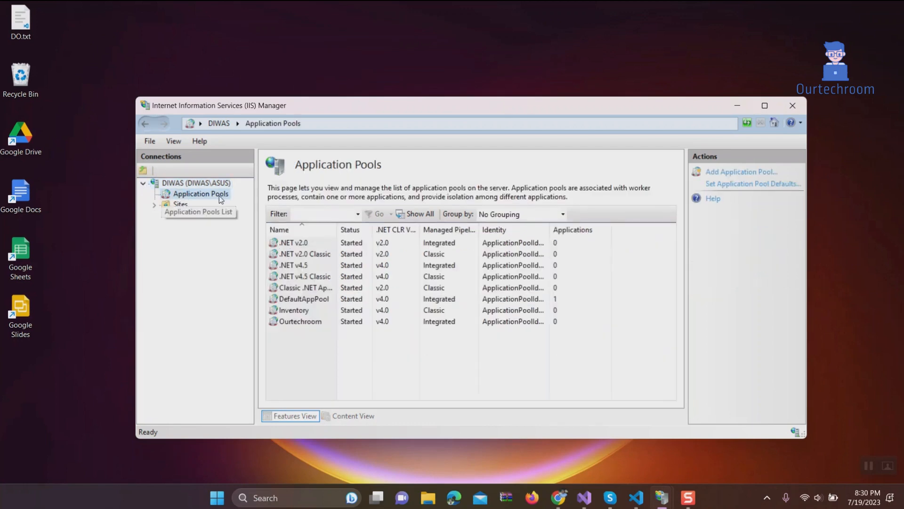
pyautogui.click(294, 310)
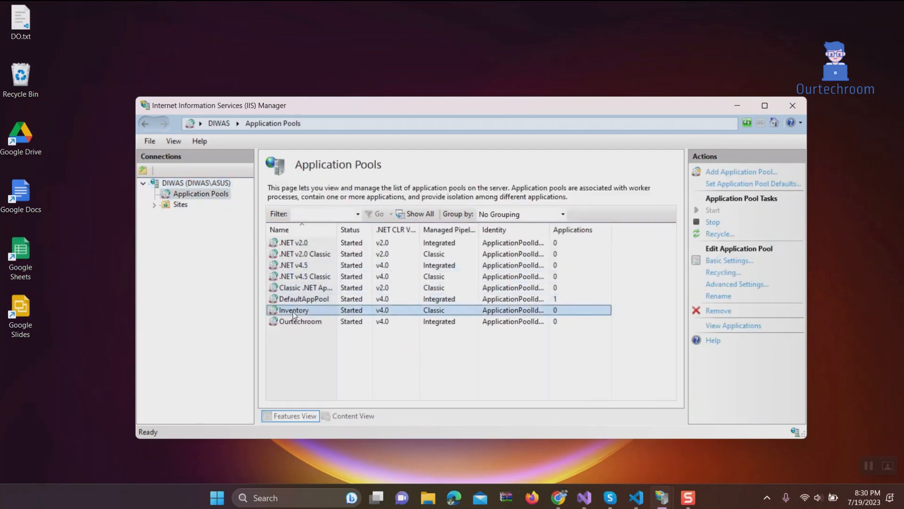
pyautogui.rightClick(294, 310)
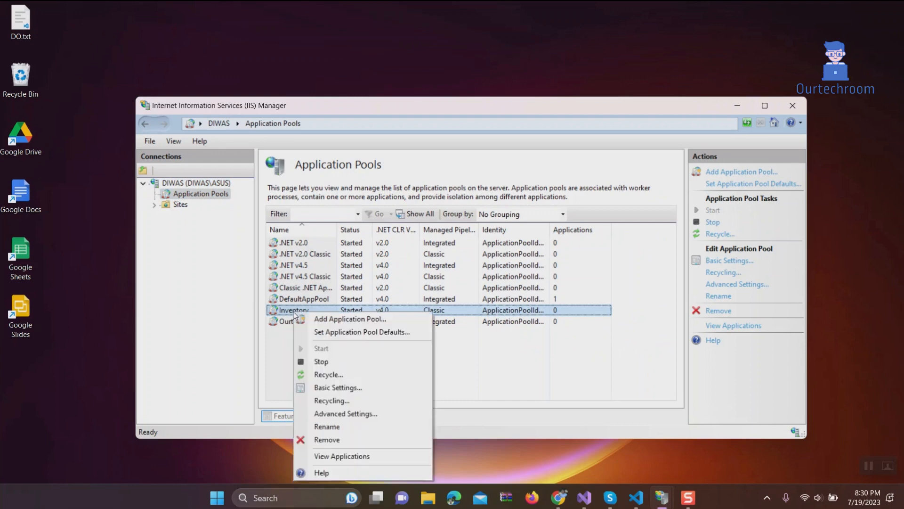
pyautogui.moveTo(336, 365)
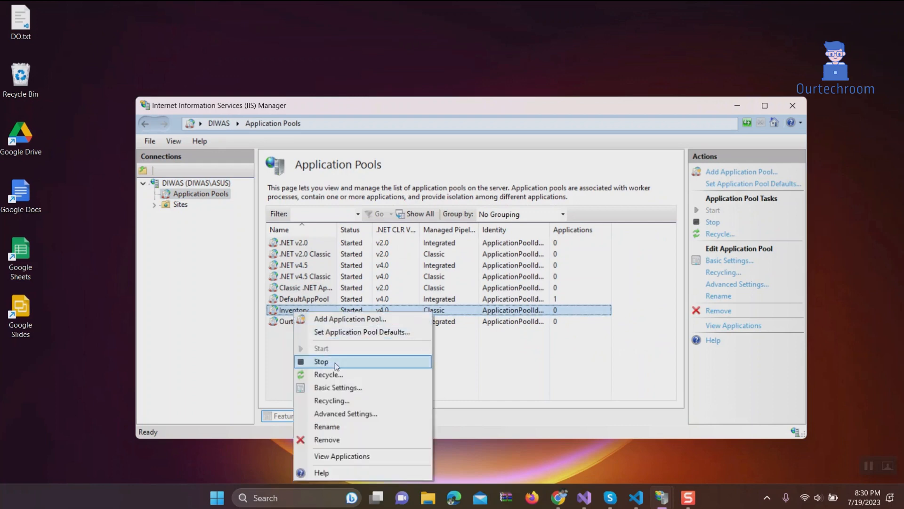
# In Basic Settings, switch the Inventory pool's managed pipeline mode to Integrated and apply it.
pyautogui.click(337, 387)
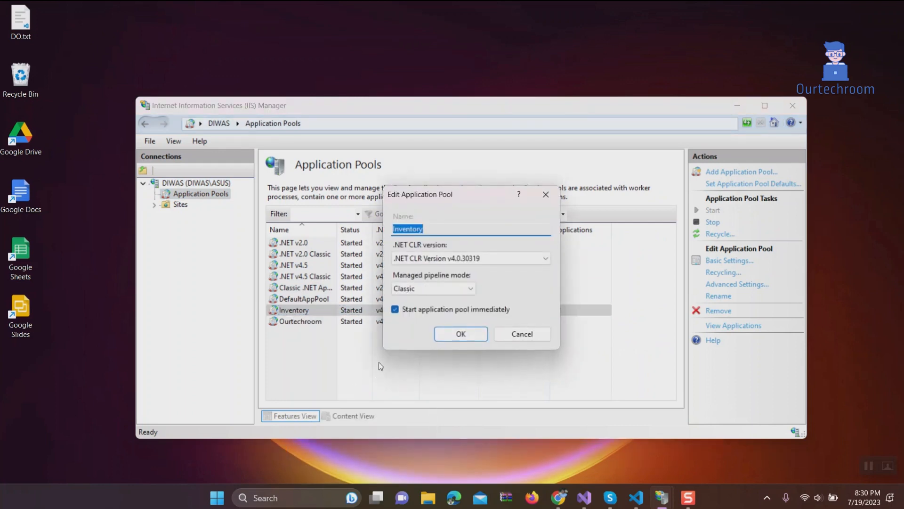
pyautogui.click(469, 288)
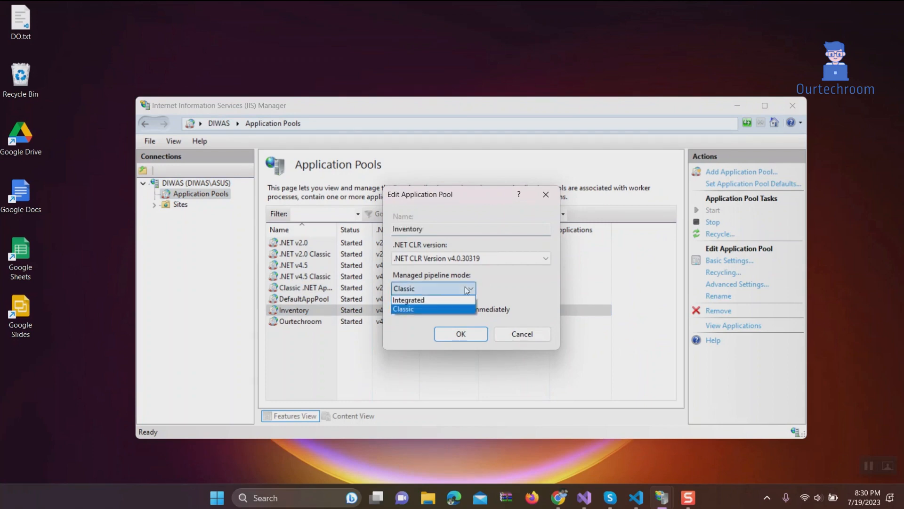
pyautogui.click(408, 300)
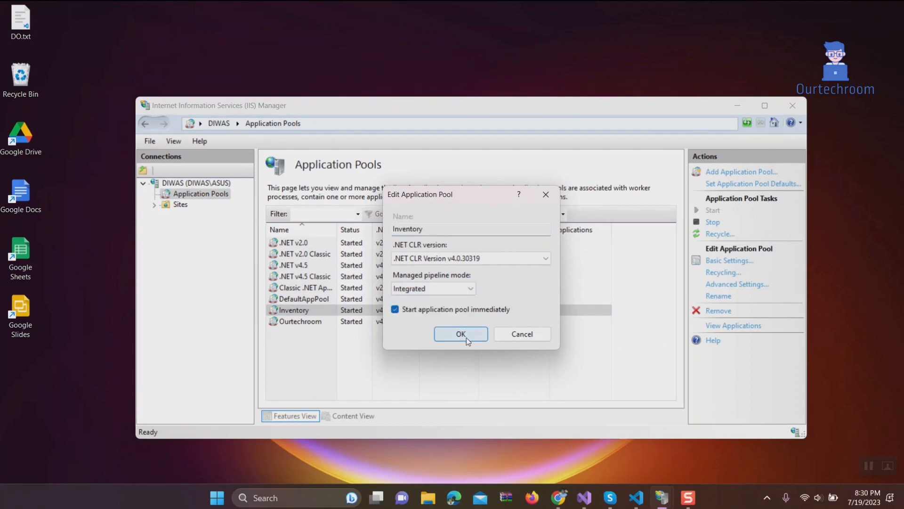
pyautogui.click(460, 334)
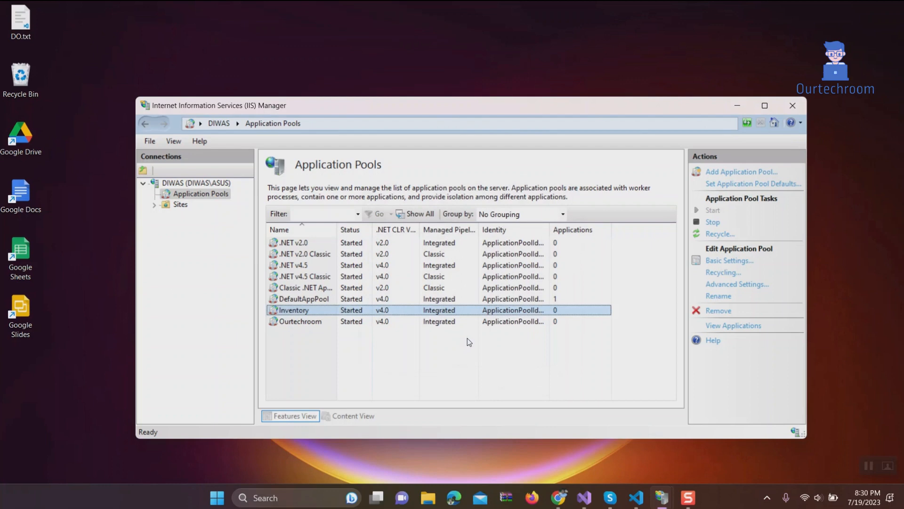
pyautogui.moveTo(702, 237)
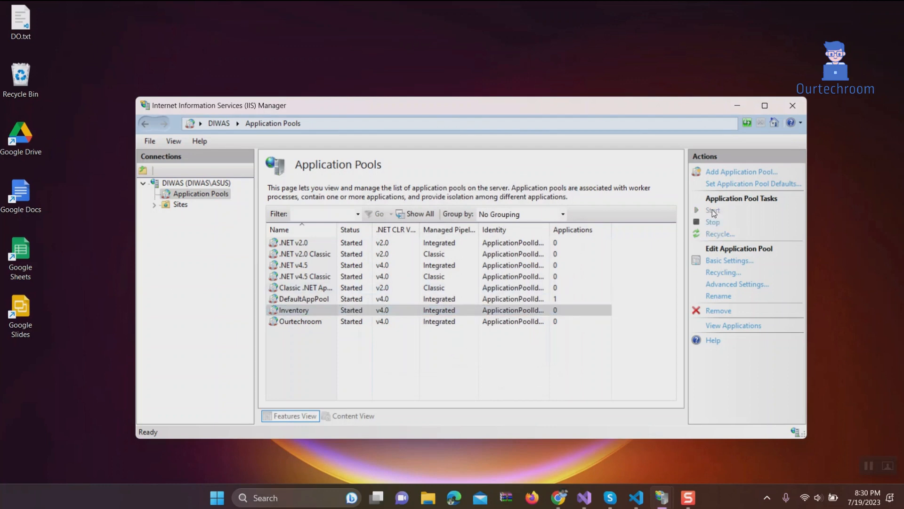
pyautogui.moveTo(689, 296)
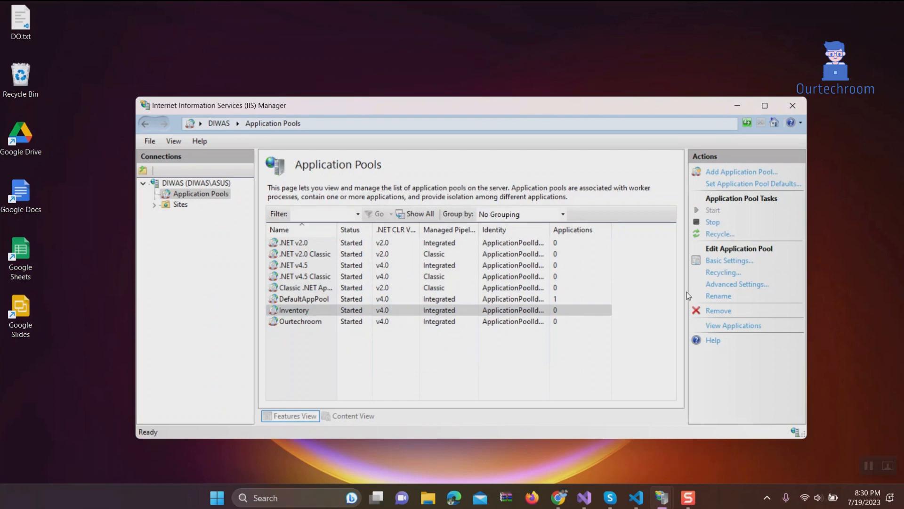